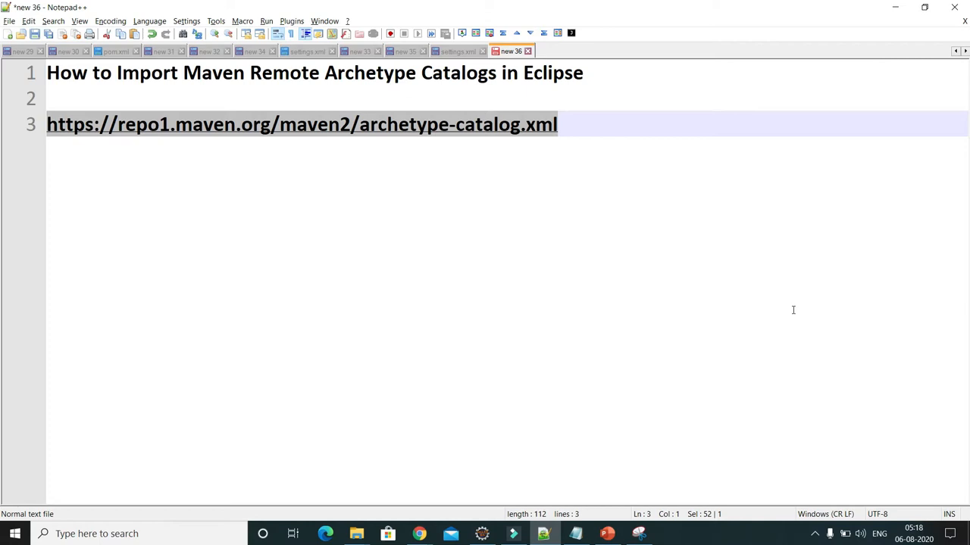
pyautogui.moveTo(765, 178)
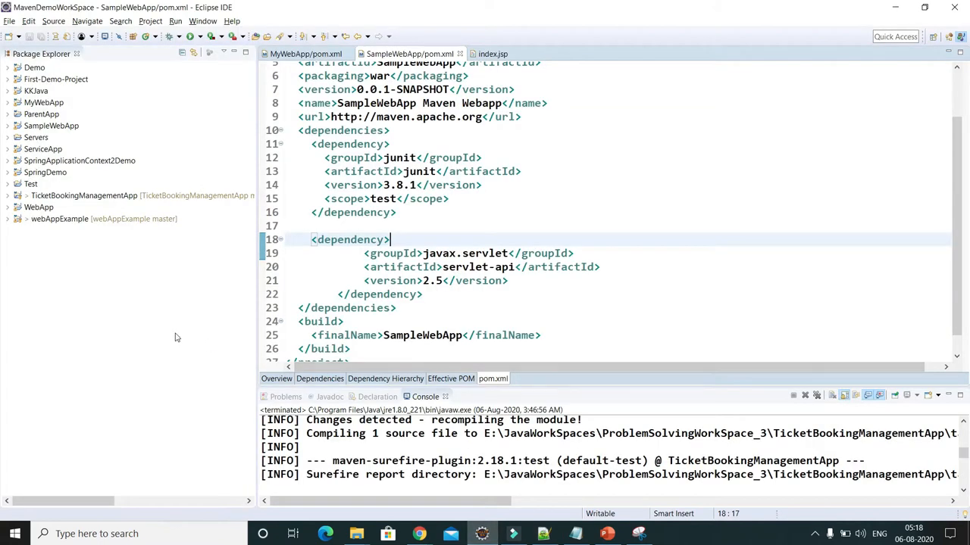
pyautogui.click(10, 21)
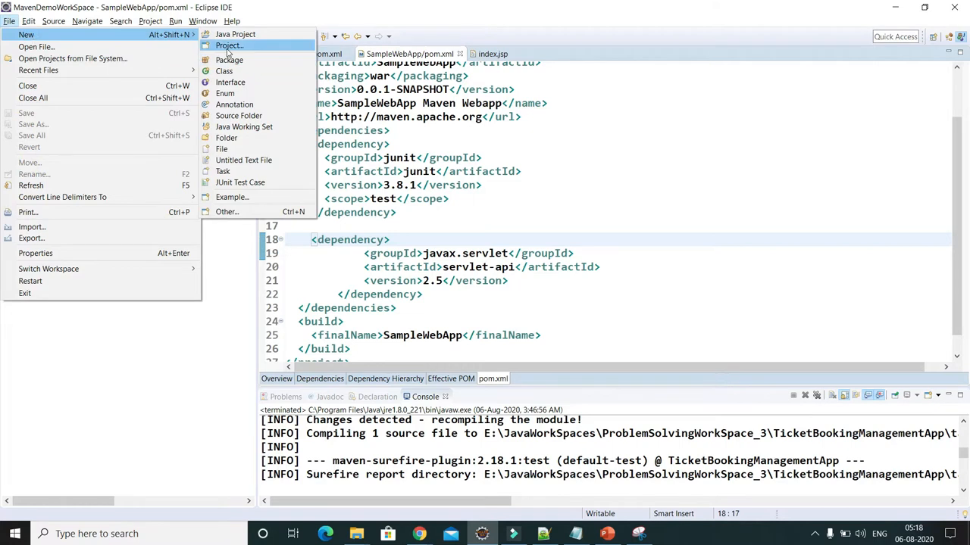
pyautogui.click(228, 46)
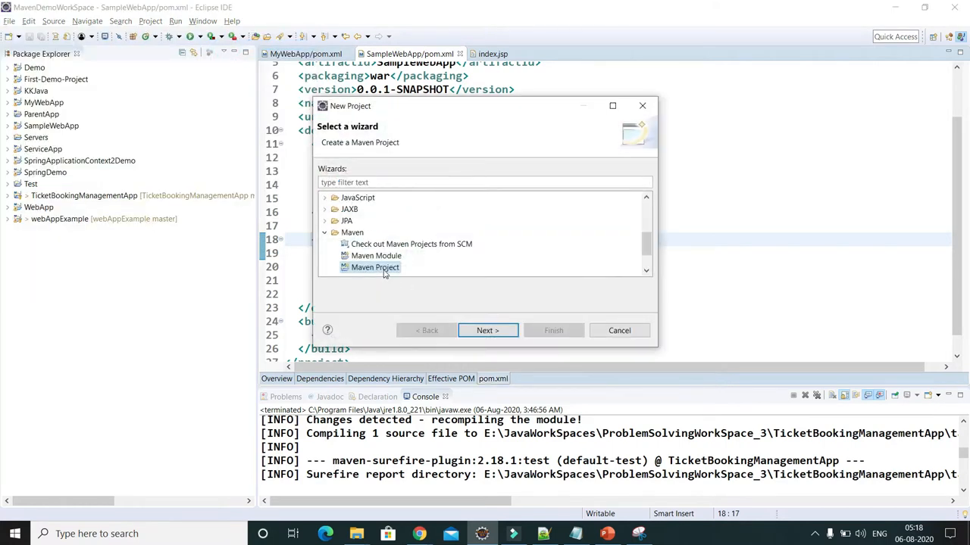
pyautogui.click(487, 330)
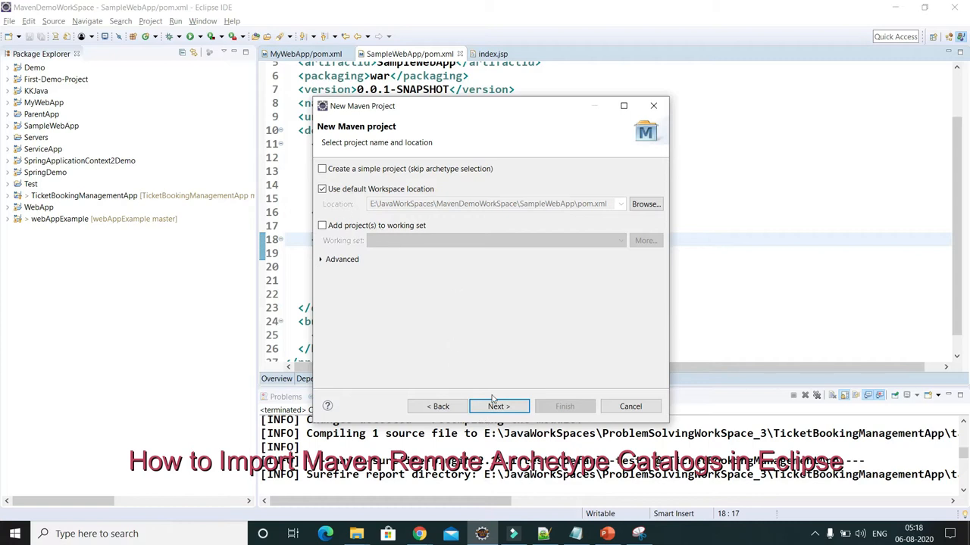
pyautogui.click(499, 406)
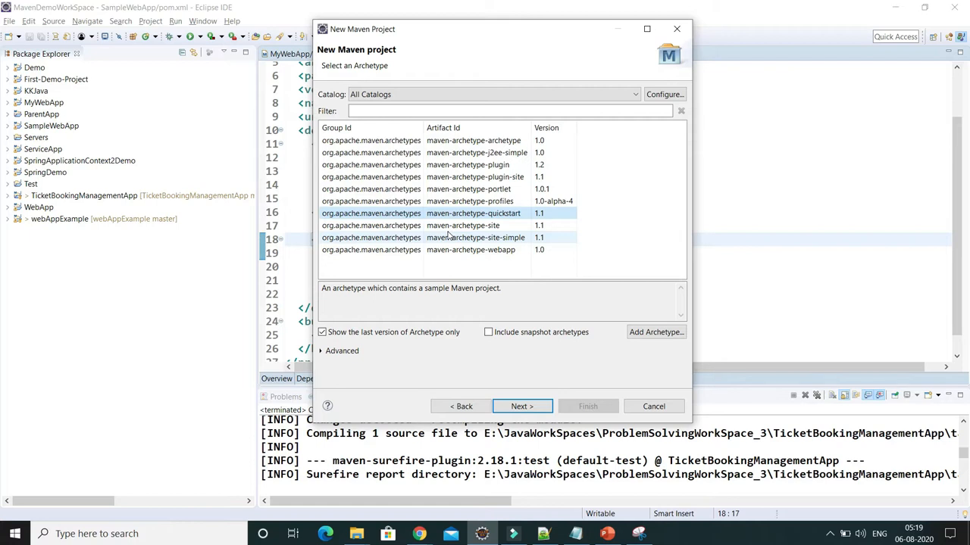
pyautogui.click(475, 176)
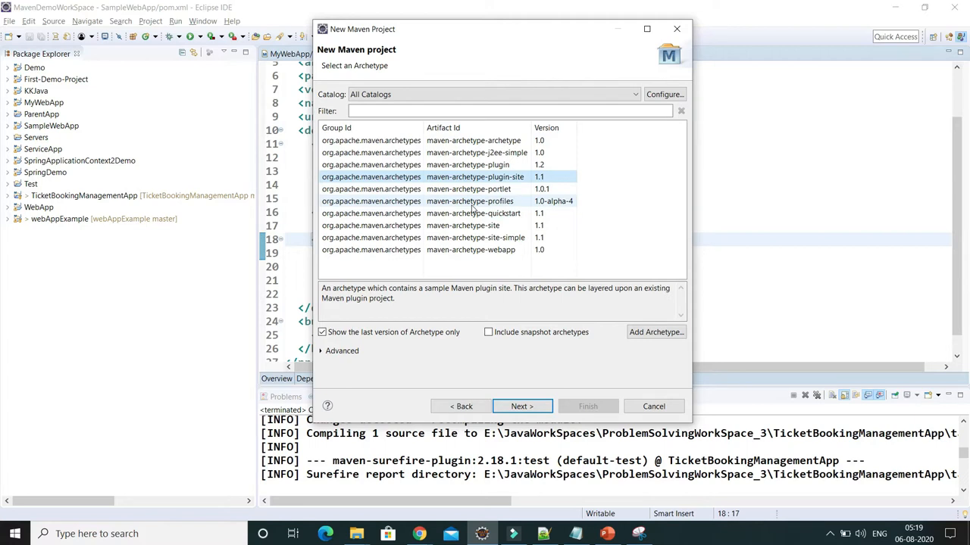
pyautogui.click(462, 152)
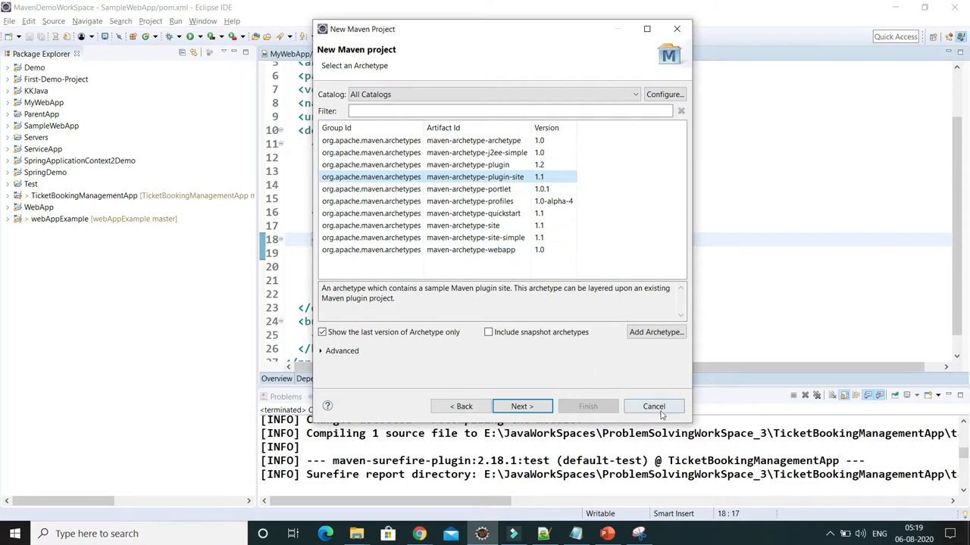
pyautogui.moveTo(653, 407)
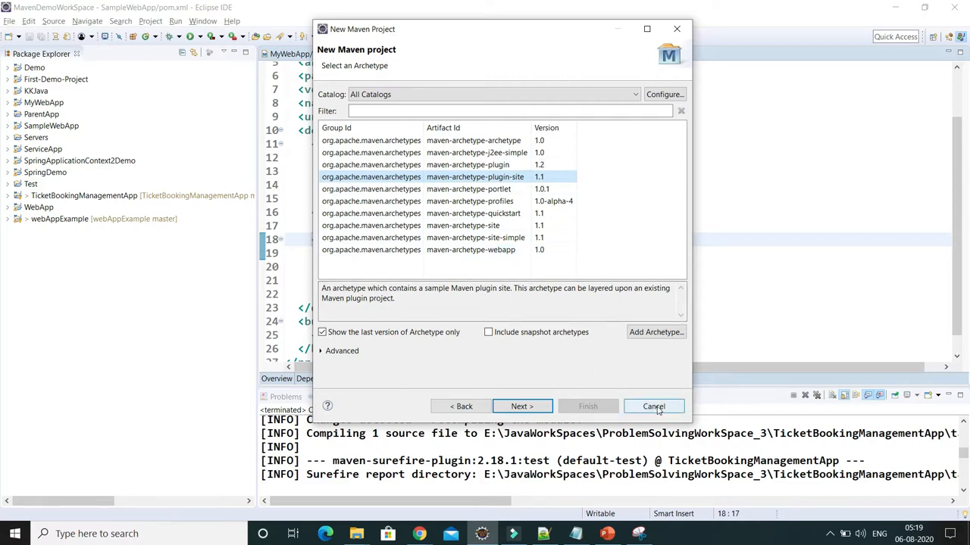
pyautogui.moveTo(607, 183)
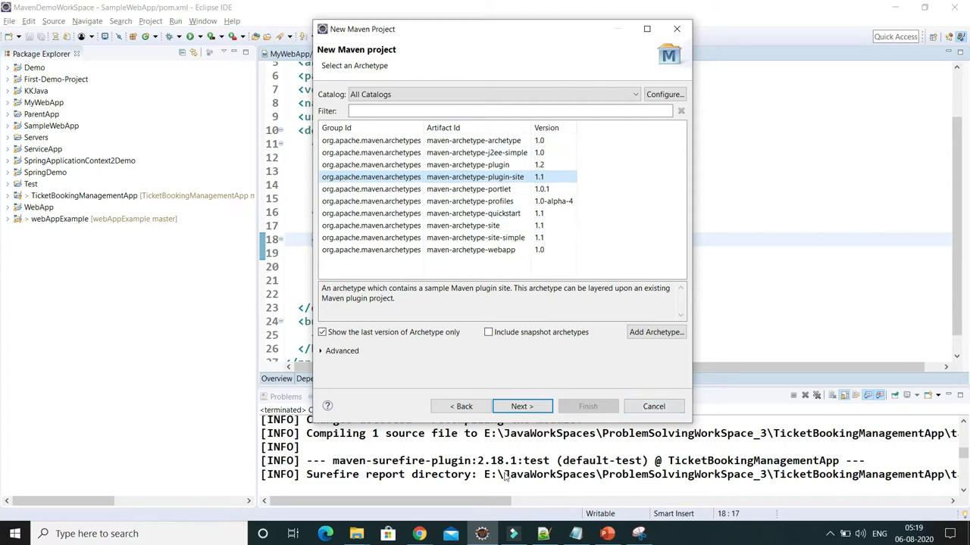
pyautogui.click(653, 406)
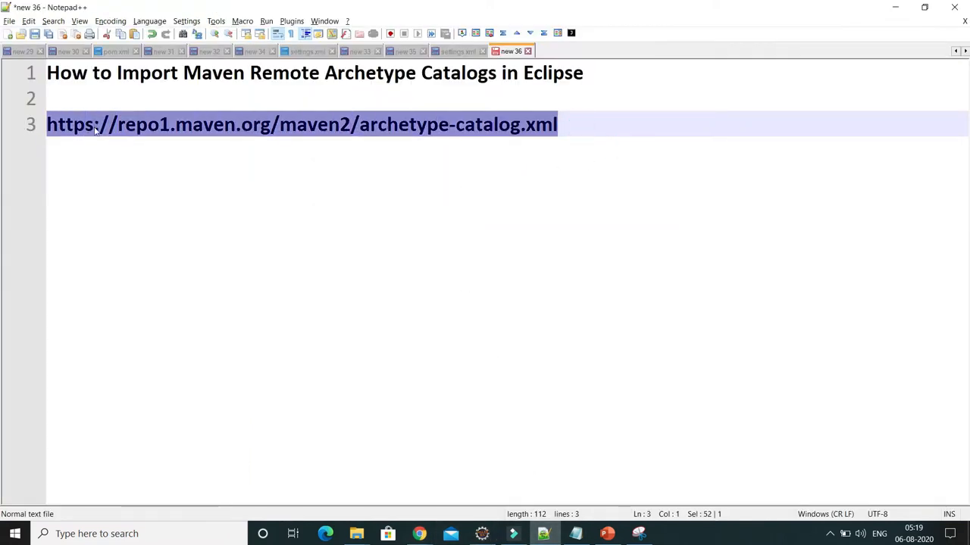
# Copy the archetype catalog URL from Notepad++ and bring up Chrome
pyautogui.rightClick(99, 125)
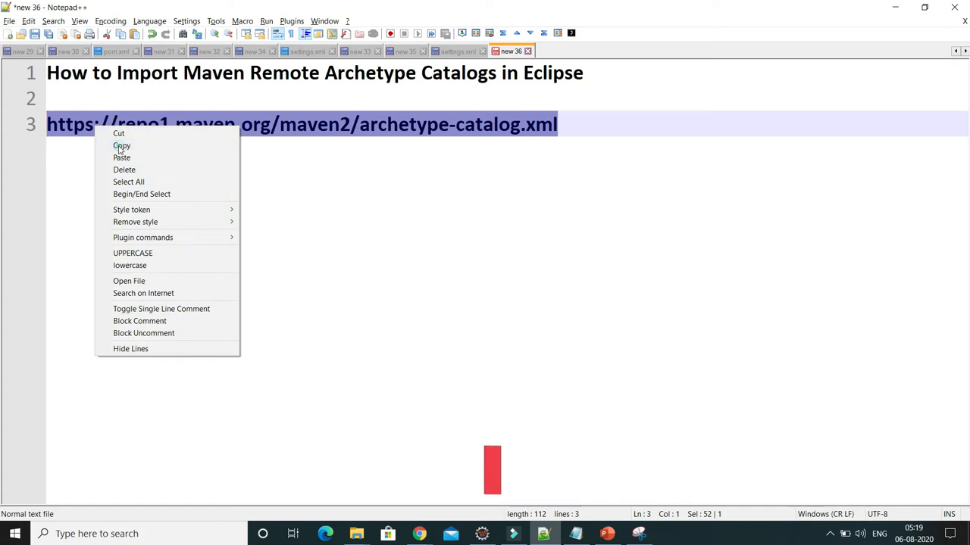
pyautogui.click(121, 145)
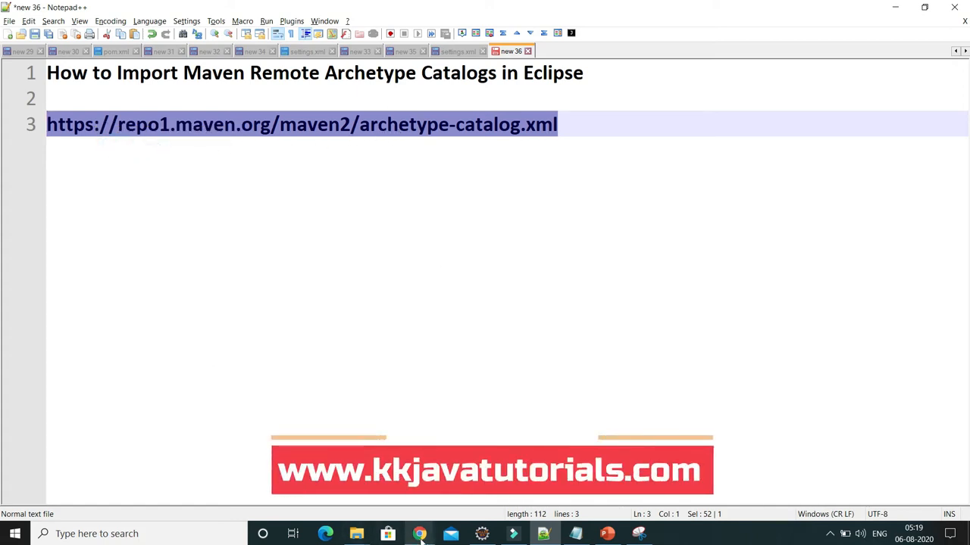
pyautogui.click(420, 533)
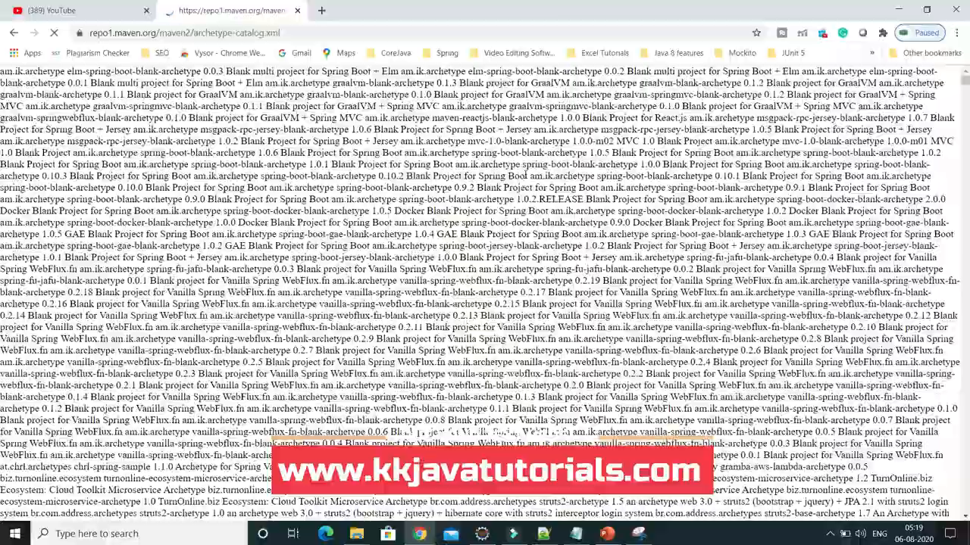
# Scroll through the Maven Central archetype-catalog.xml listing in Chrome
pyautogui.scroll(-3)
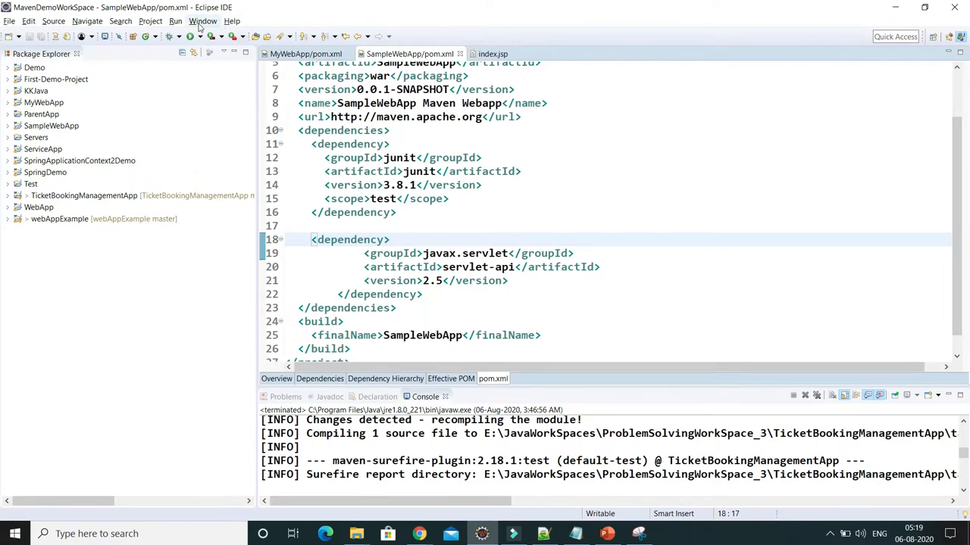
# Open Preferences filtered by 'maven' and show the Maven > Archetypes page
pyautogui.click(203, 20)
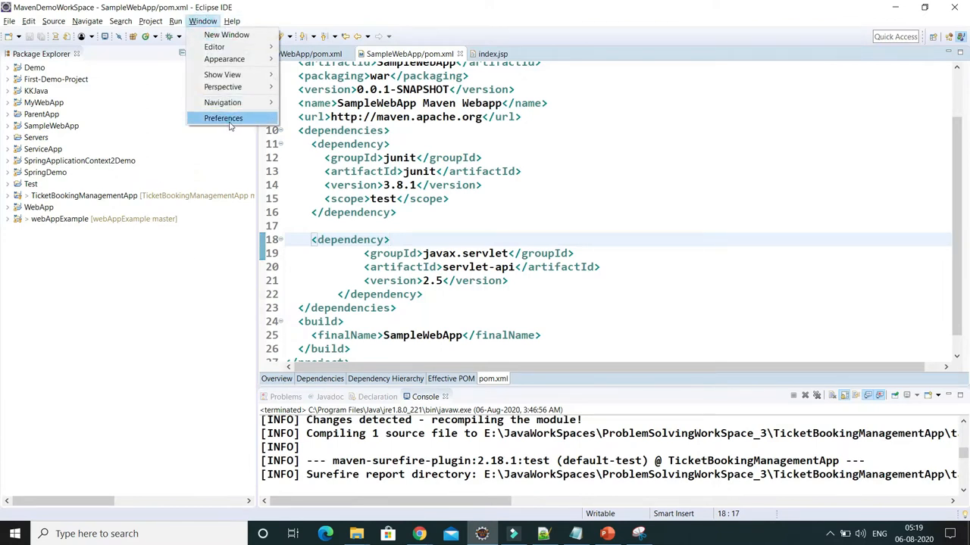
pyautogui.click(224, 119)
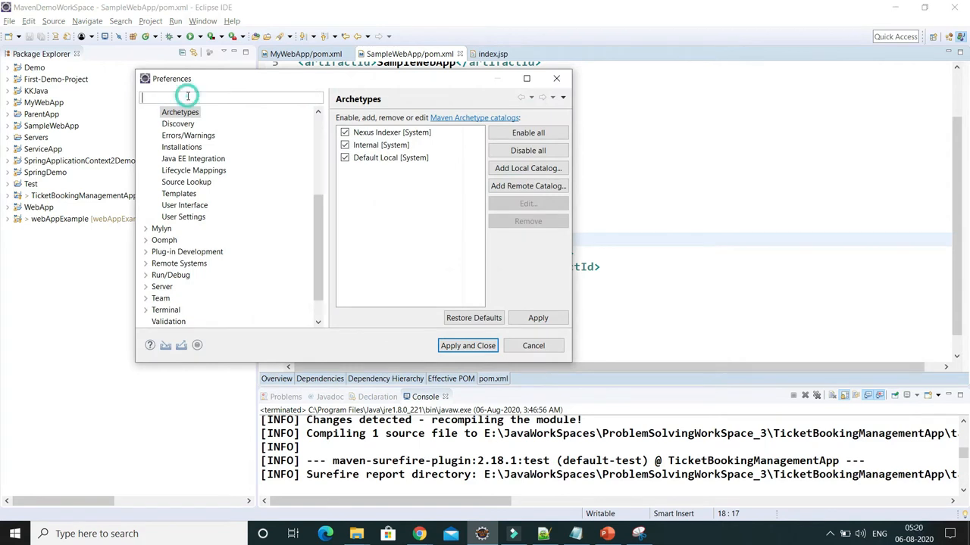
pyautogui.write('maven')
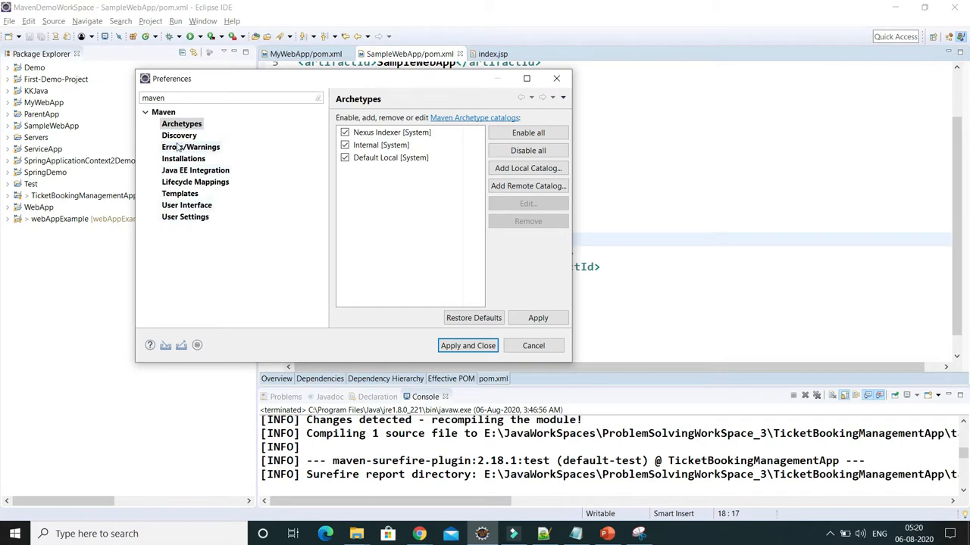
pyautogui.click(181, 123)
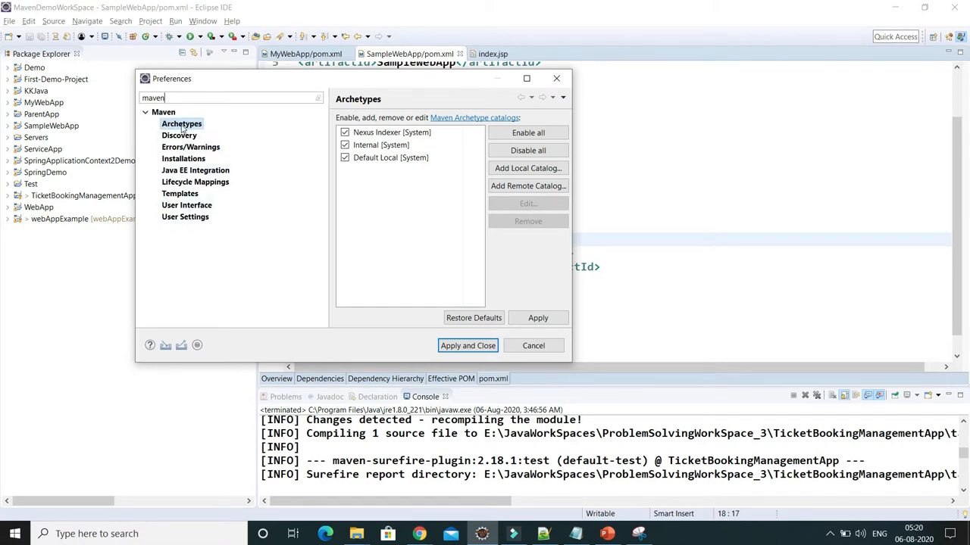
pyautogui.moveTo(484, 273)
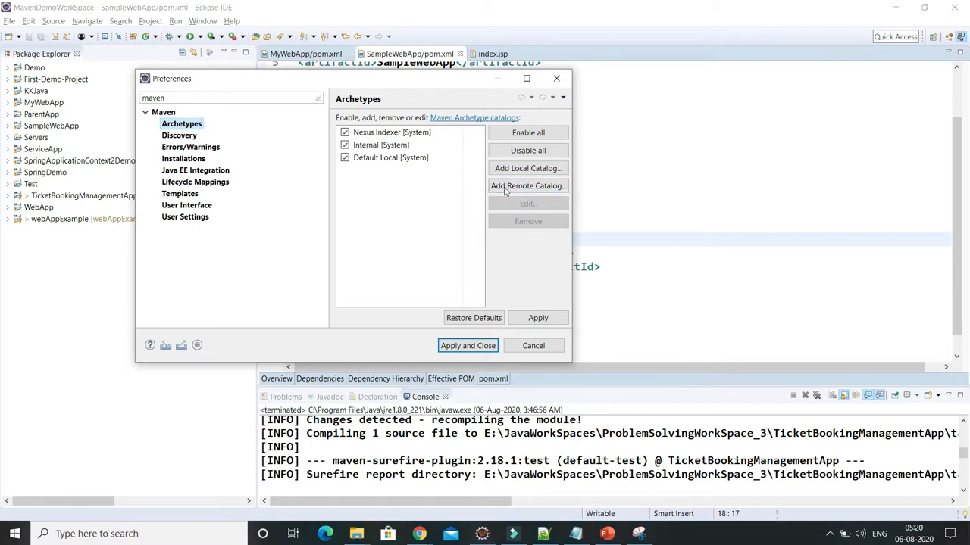
pyautogui.click(528, 186)
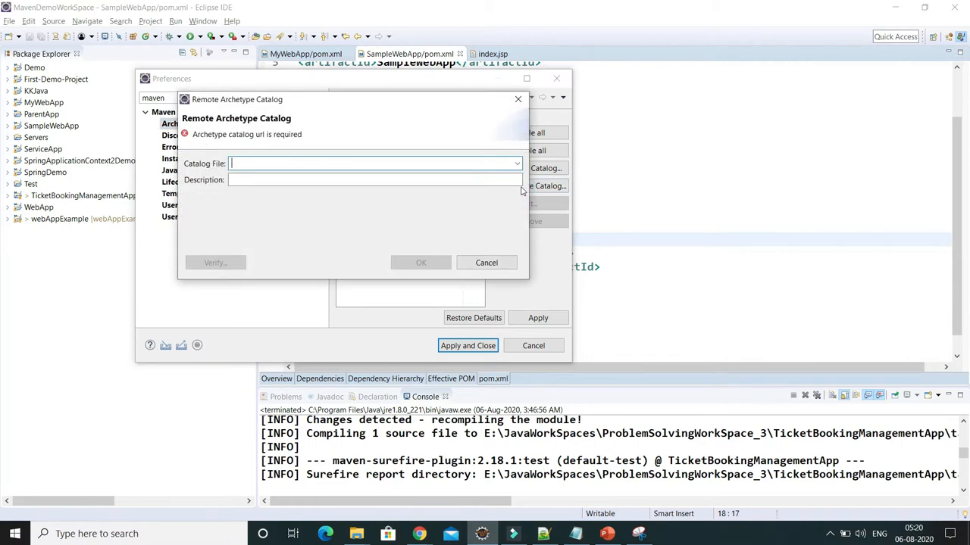
pyautogui.click(543, 534)
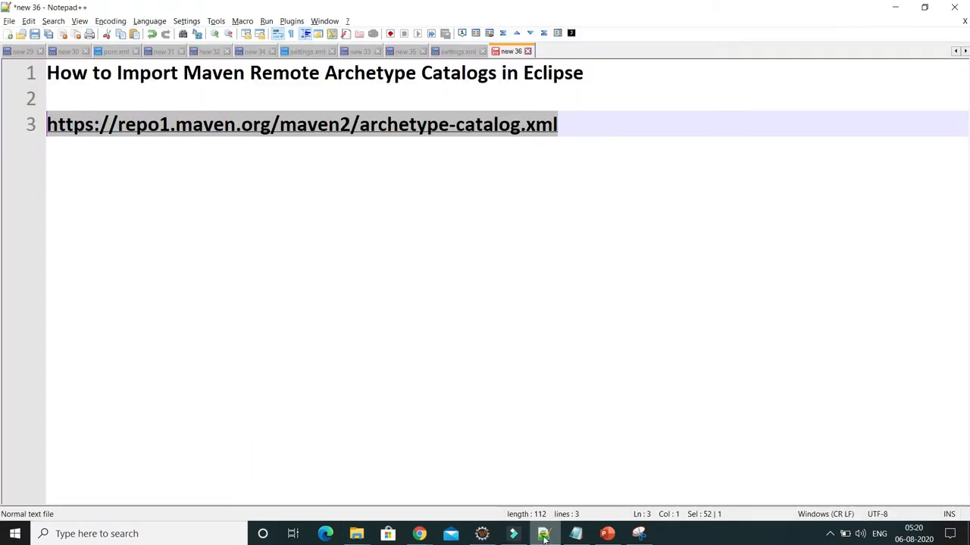
pyautogui.rightClick(303, 124)
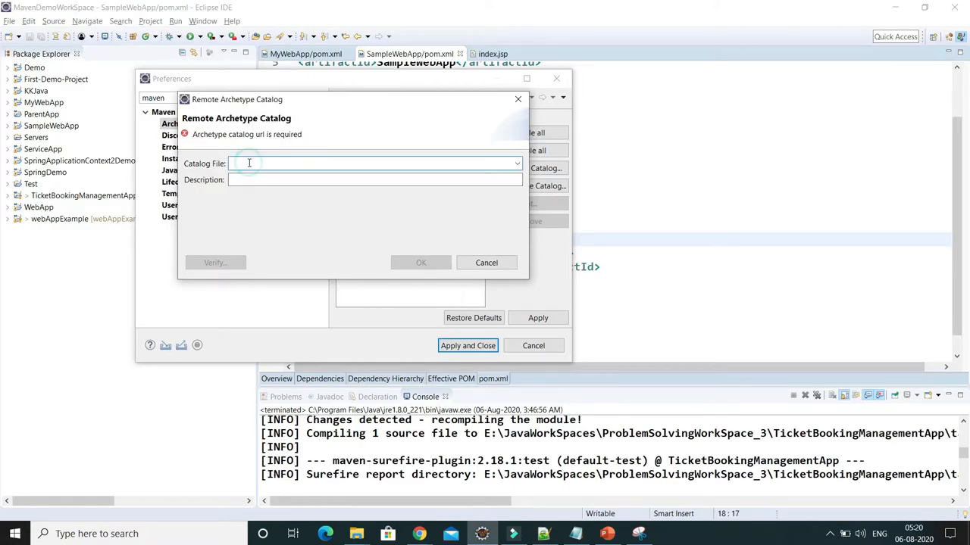
pyautogui.write('https://repo1.maven.org/maven2/archetype-catalog.xml')
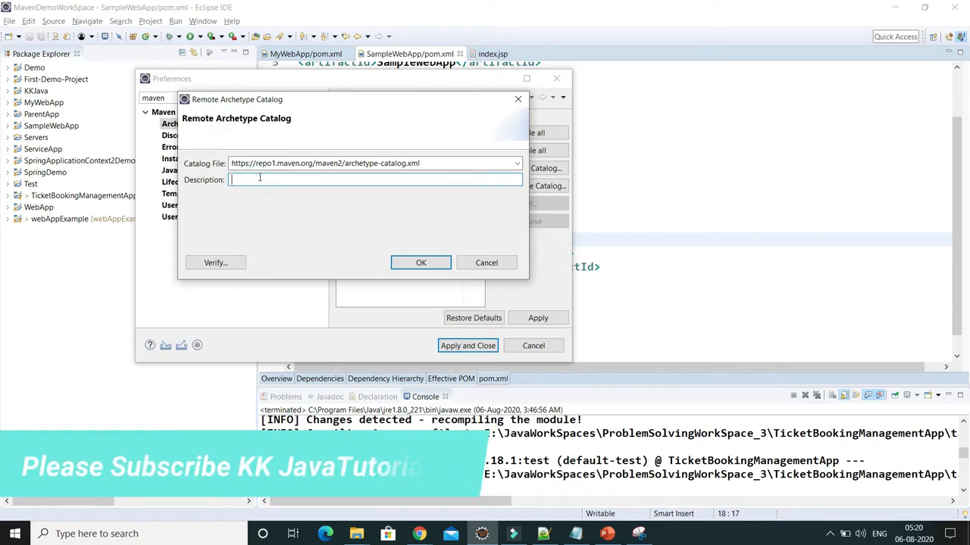
pyautogui.write('Remote Catalog')
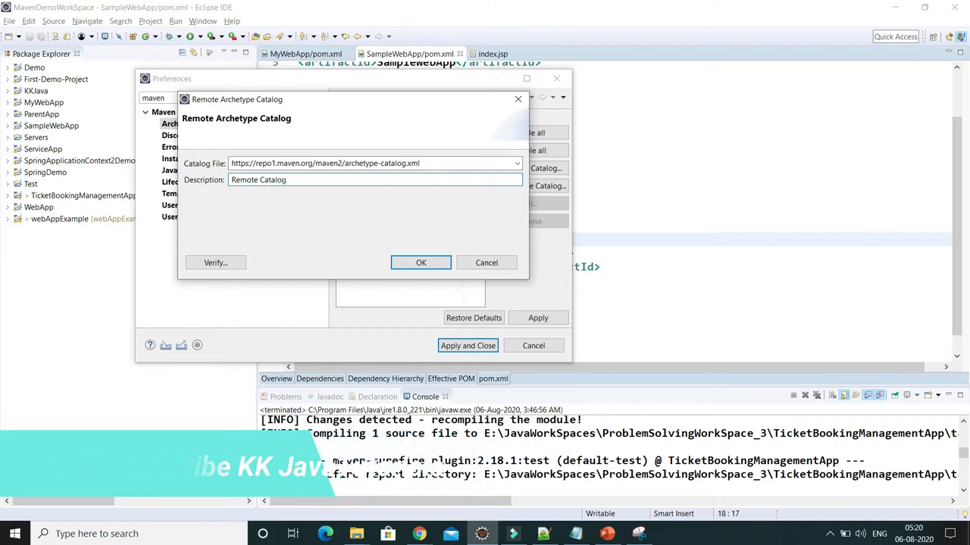
pyautogui.write('s')
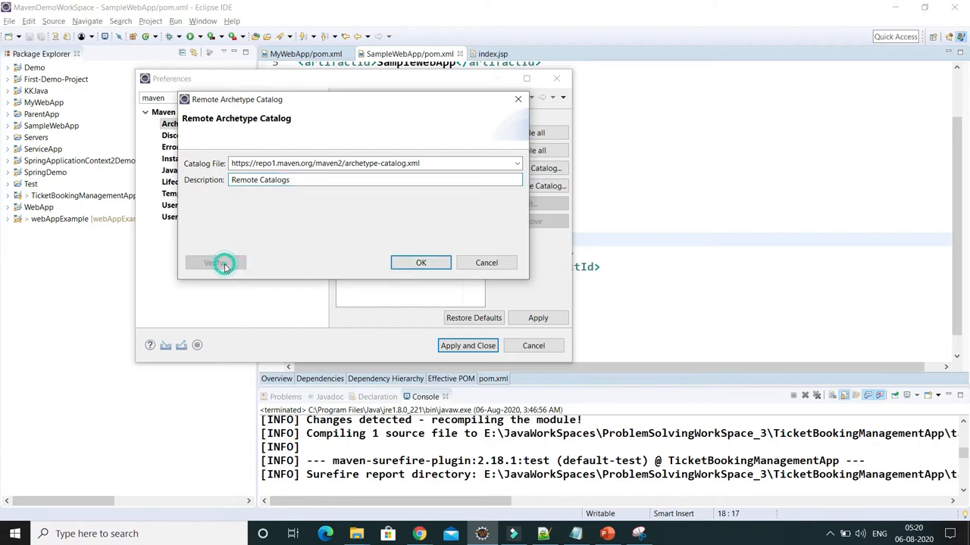
# Verify the remote catalog (40157 archetypes) and add it to the list
pyautogui.click(216, 263)
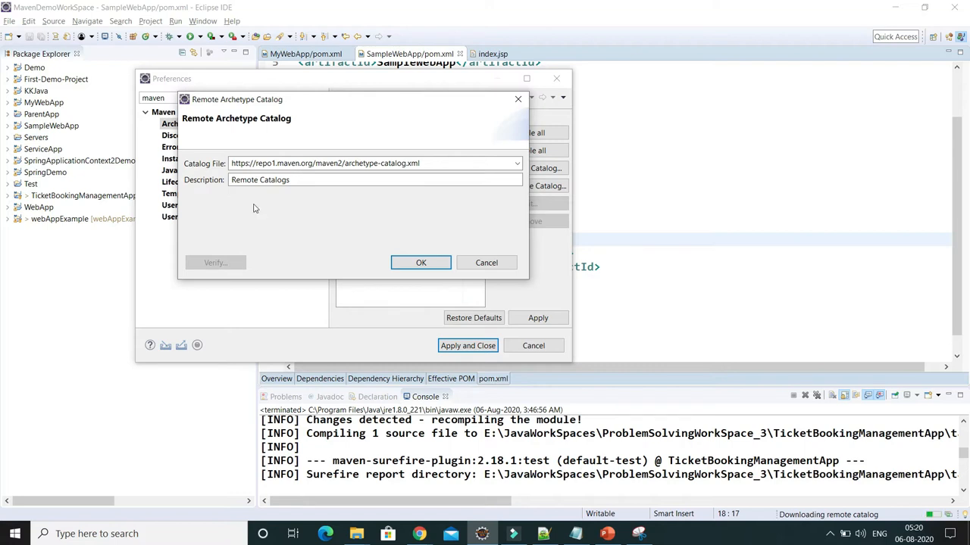
pyautogui.moveTo(375, 236)
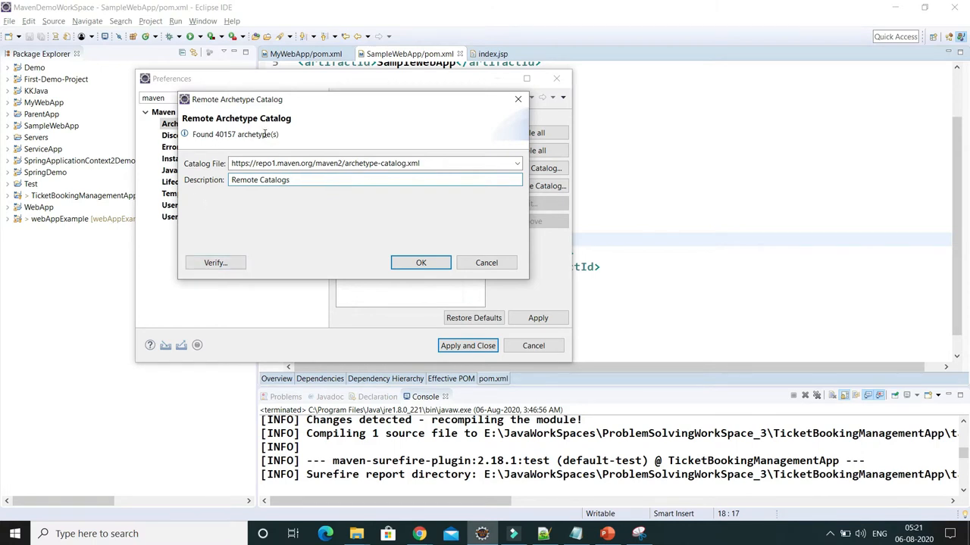
pyautogui.click(421, 262)
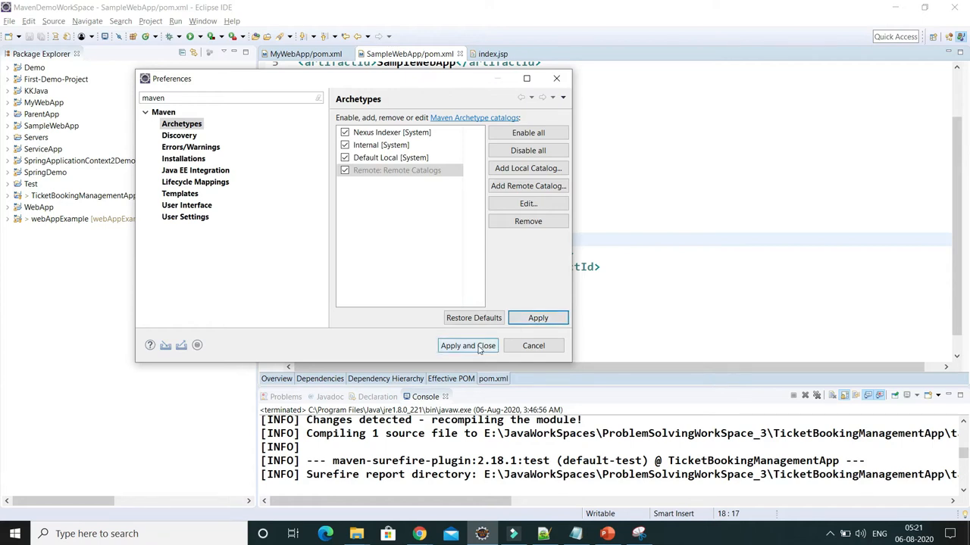
# Apply the Remote Catalogs setting and close Preferences
pyautogui.click(468, 346)
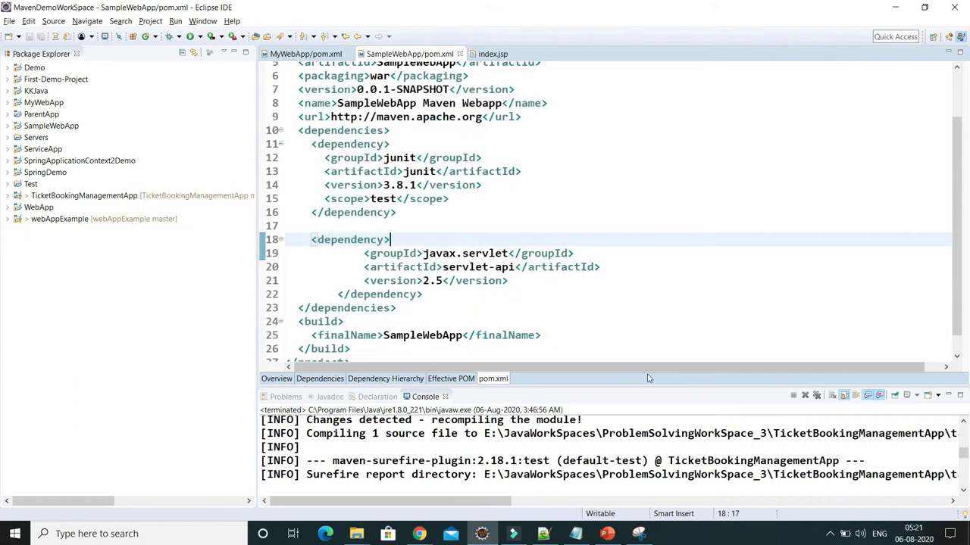
pyautogui.moveTo(611, 385)
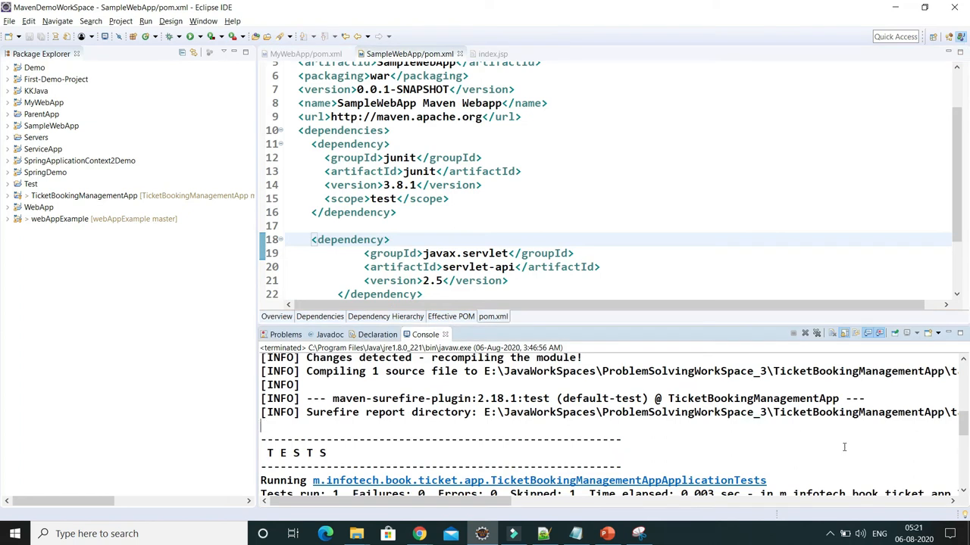
pyautogui.moveTo(666, 409)
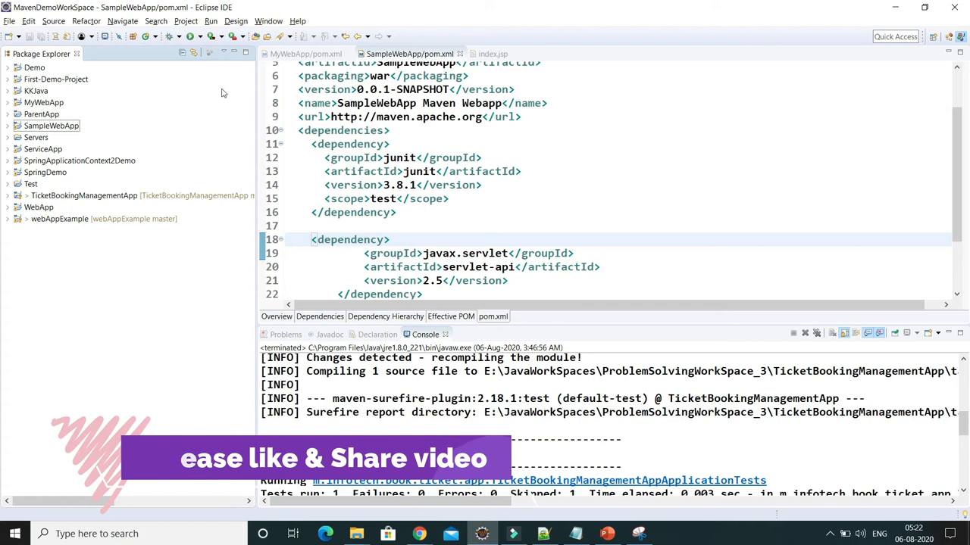
pyautogui.click(10, 20)
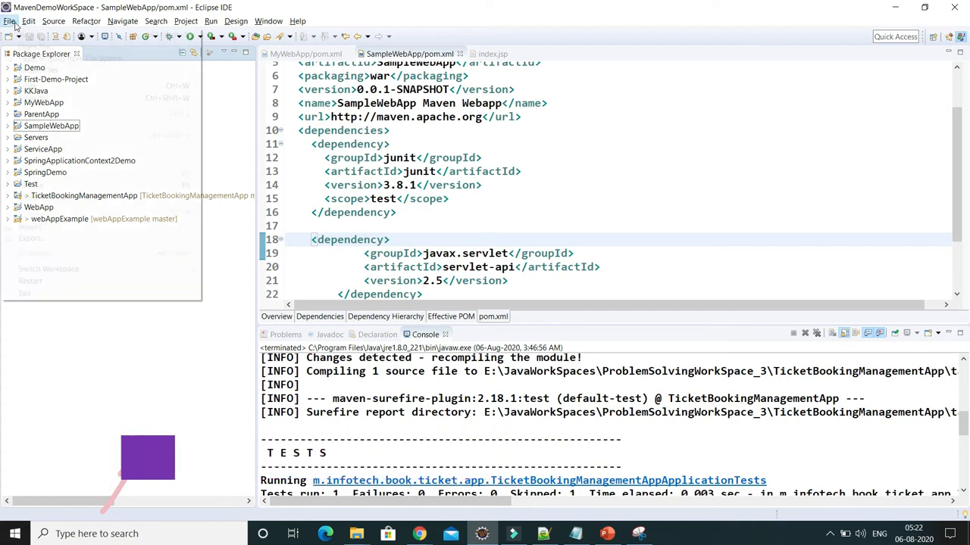
pyautogui.click(11, 21)
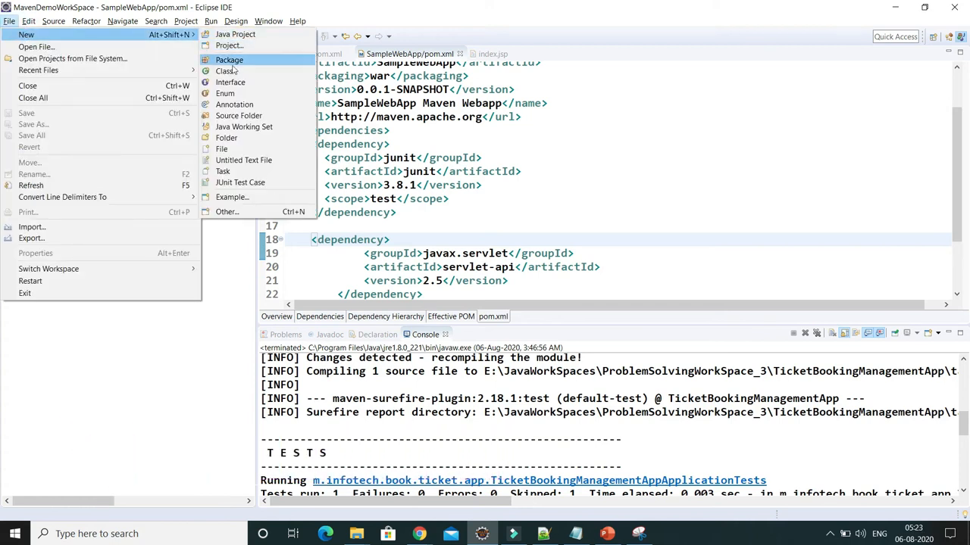
pyautogui.click(229, 45)
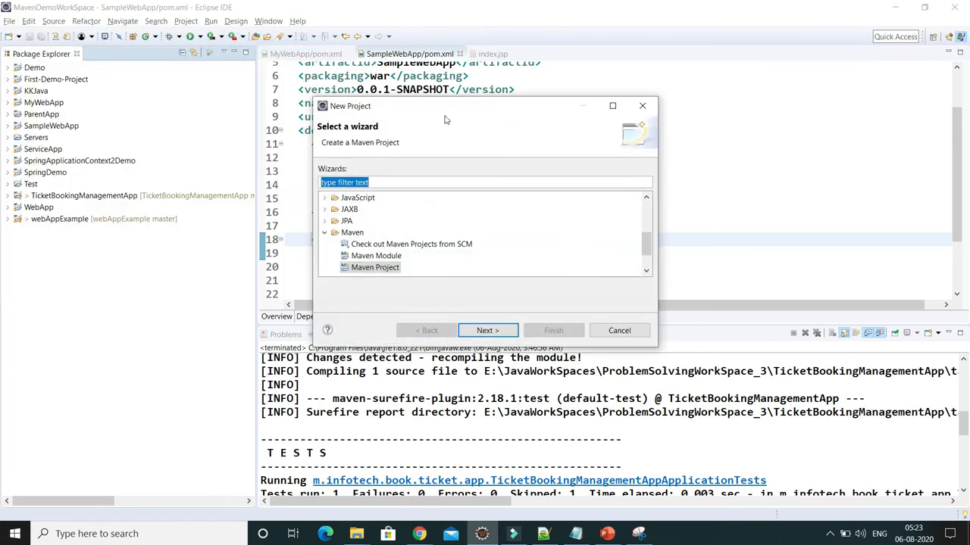
pyautogui.click(375, 267)
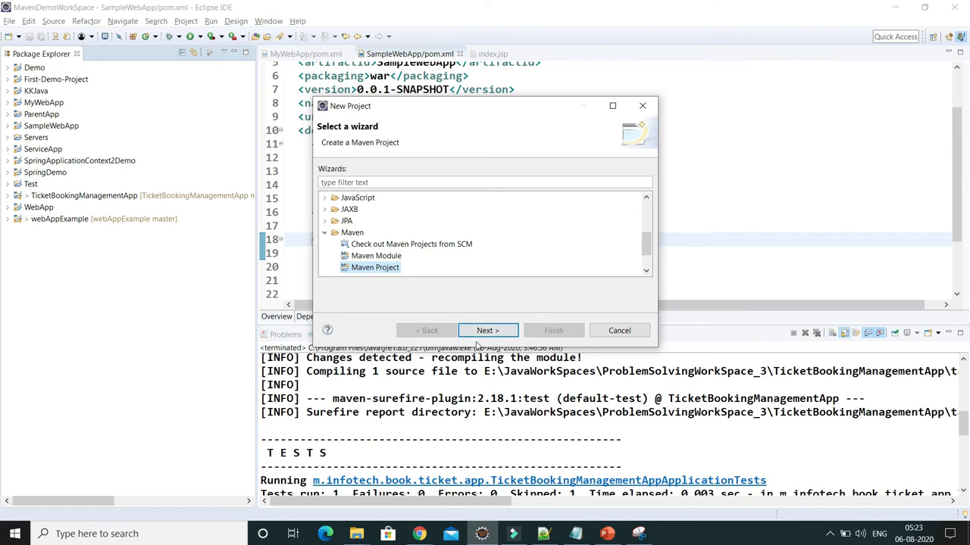
pyautogui.click(487, 330)
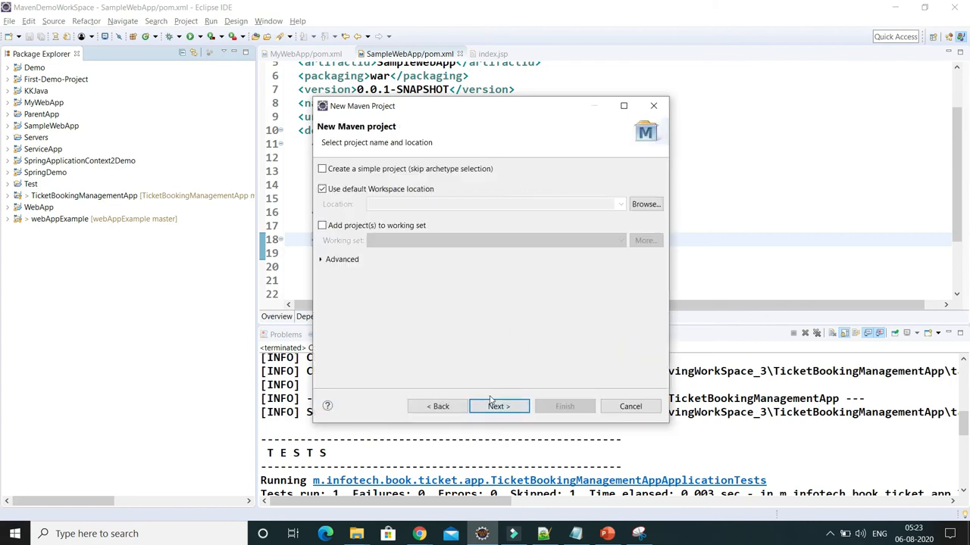
pyautogui.click(499, 406)
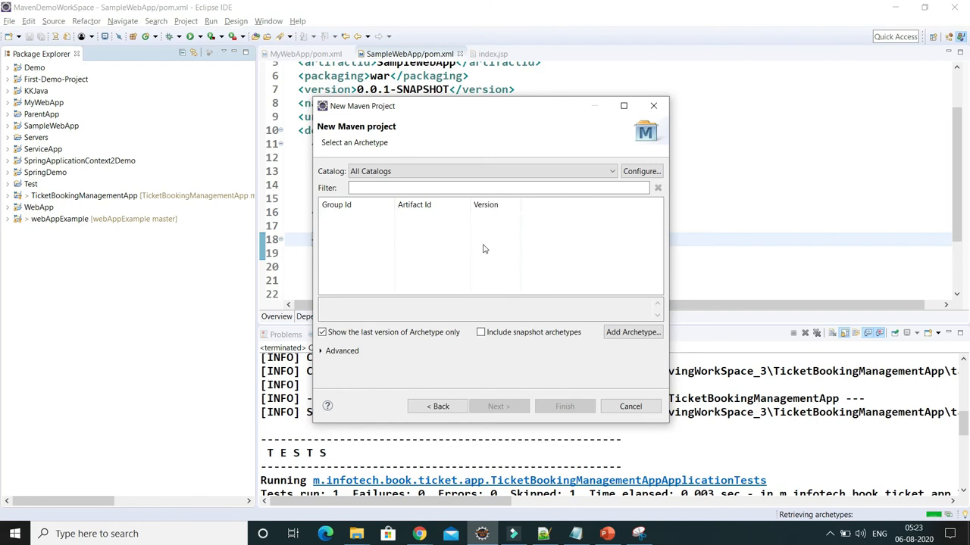
pyautogui.moveTo(744, 243)
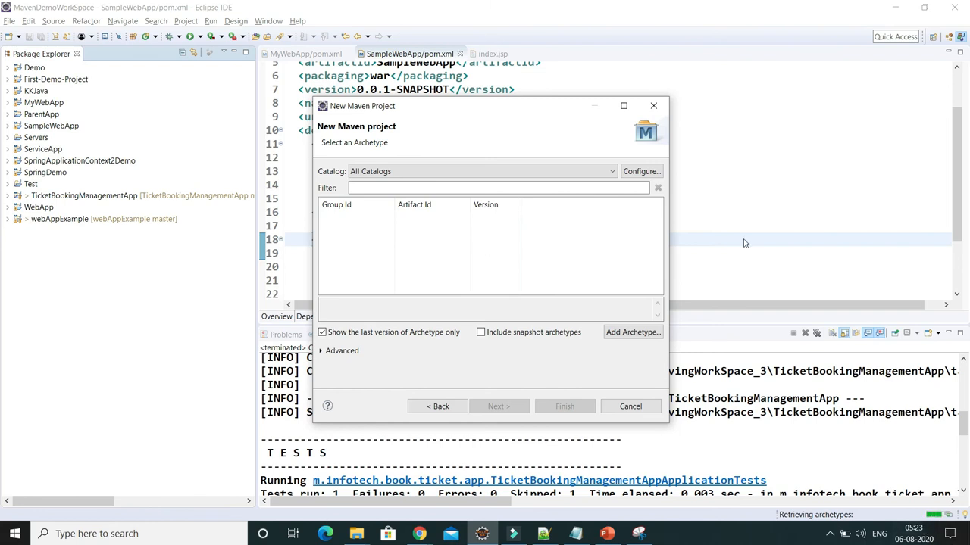
pyautogui.click(630, 406)
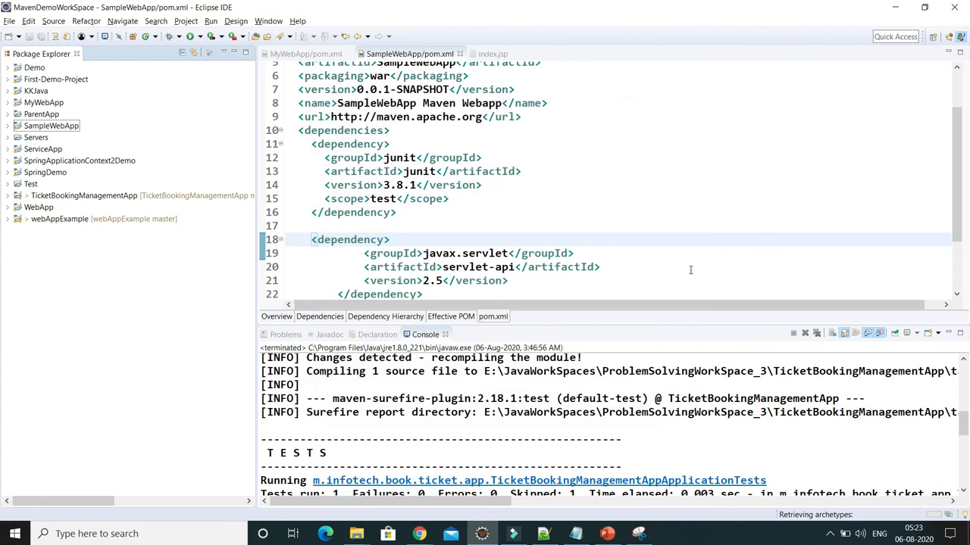